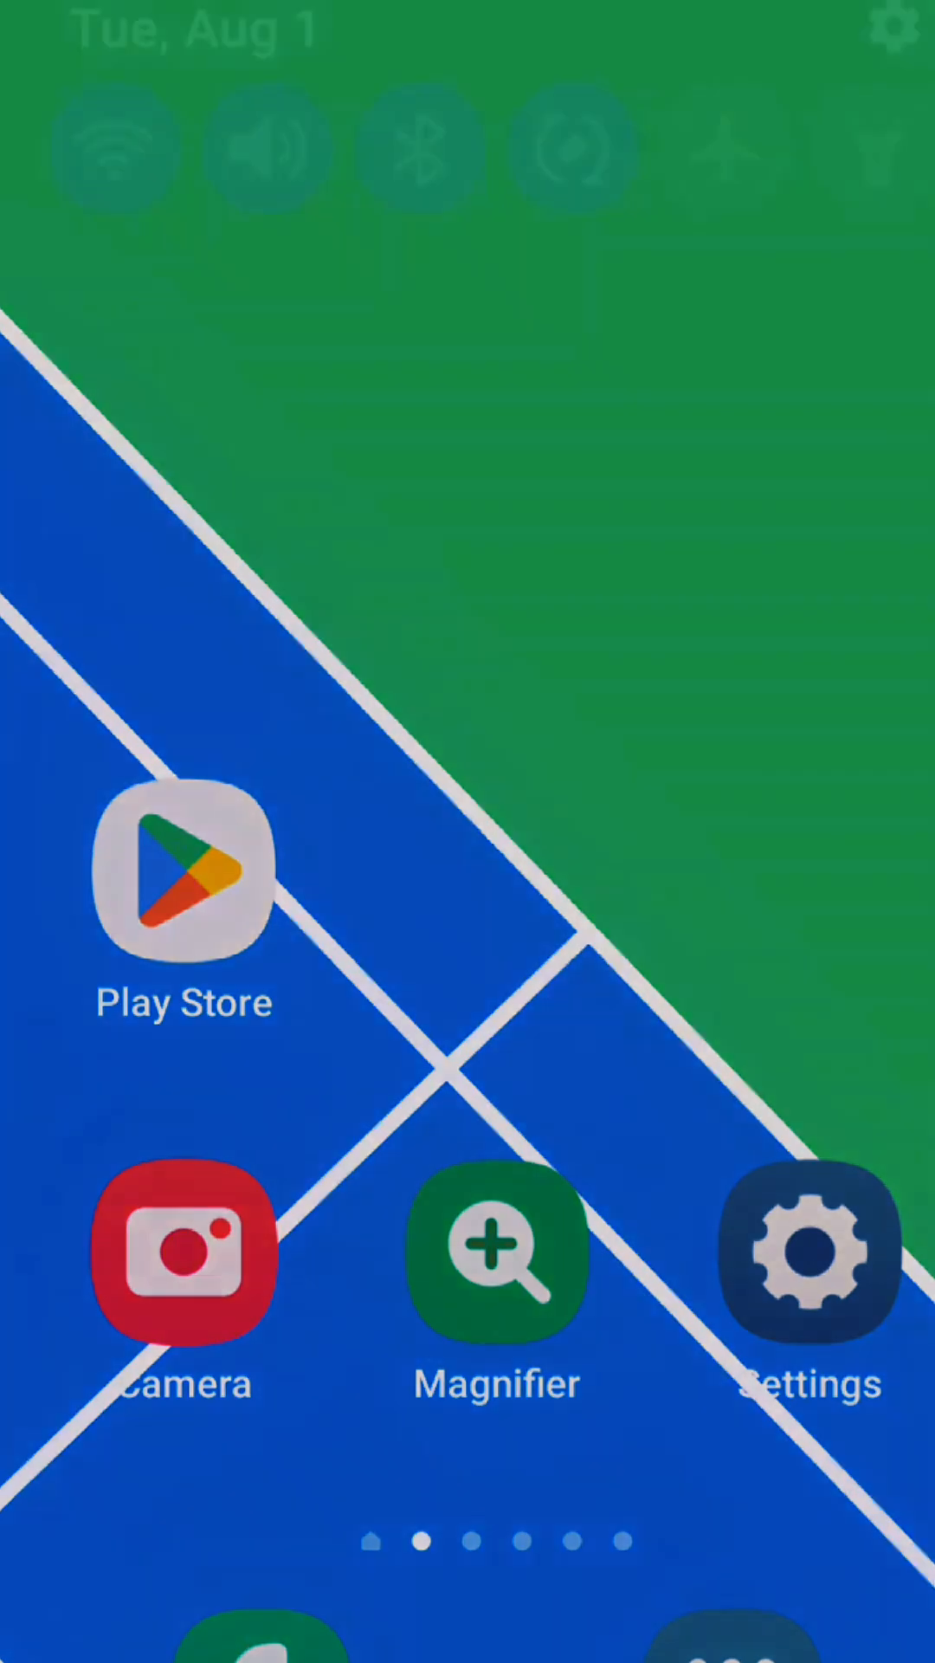
# - Search the home screen for "my" and launch the My Files app
pyautogui.scroll(-3)
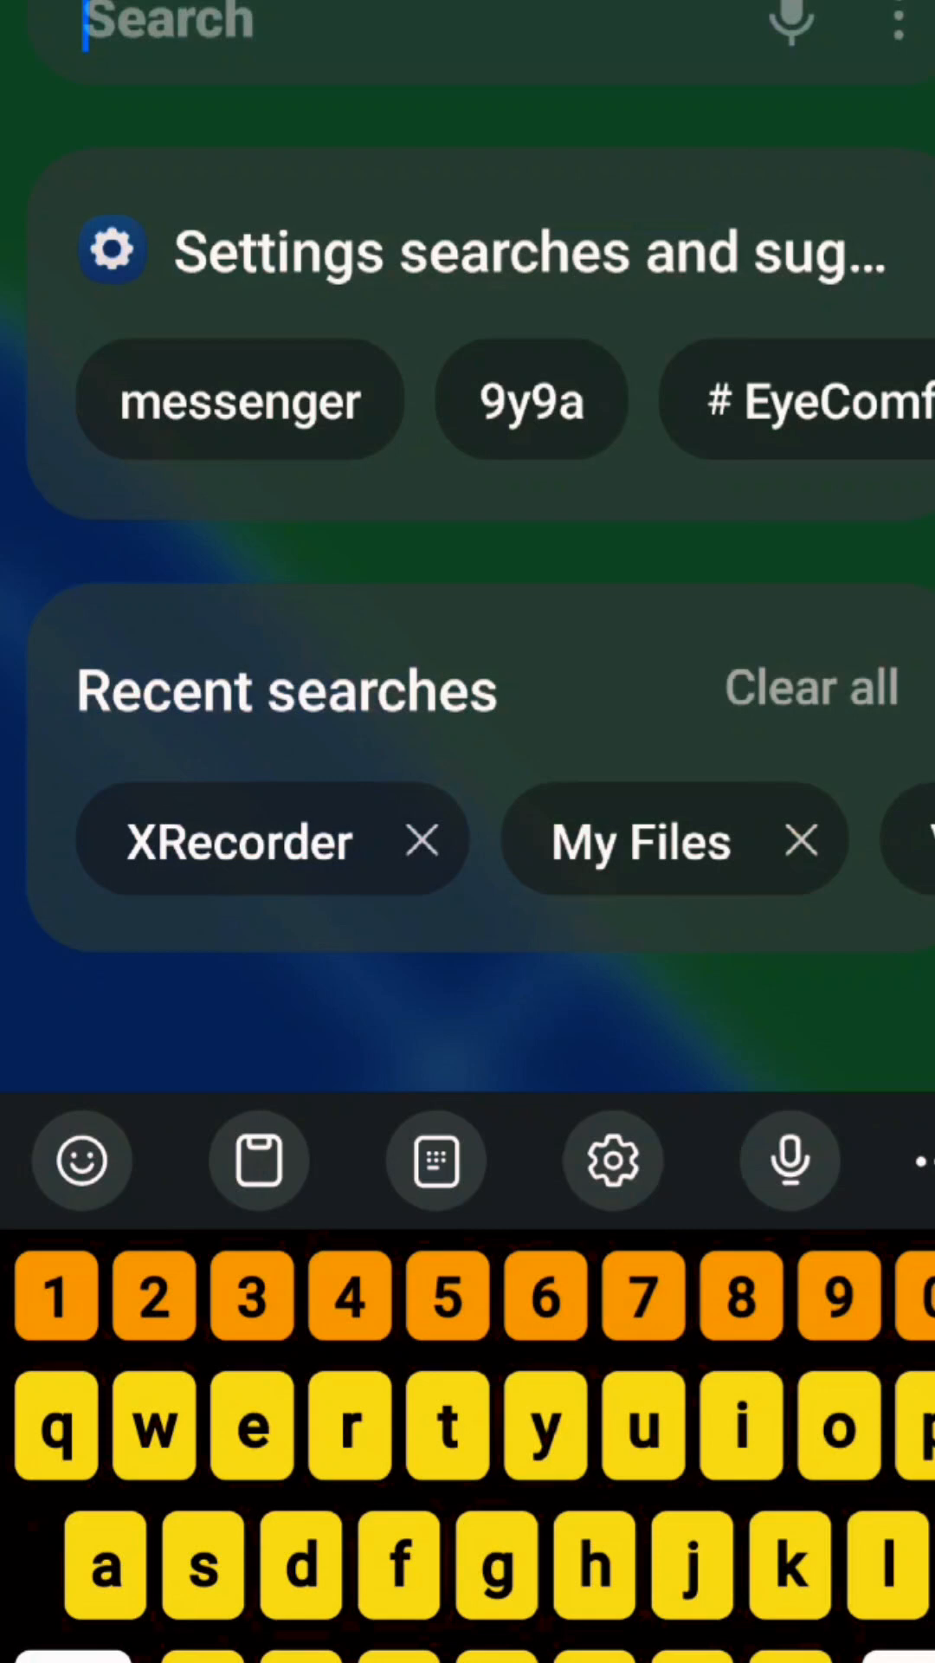
pyautogui.write('my')
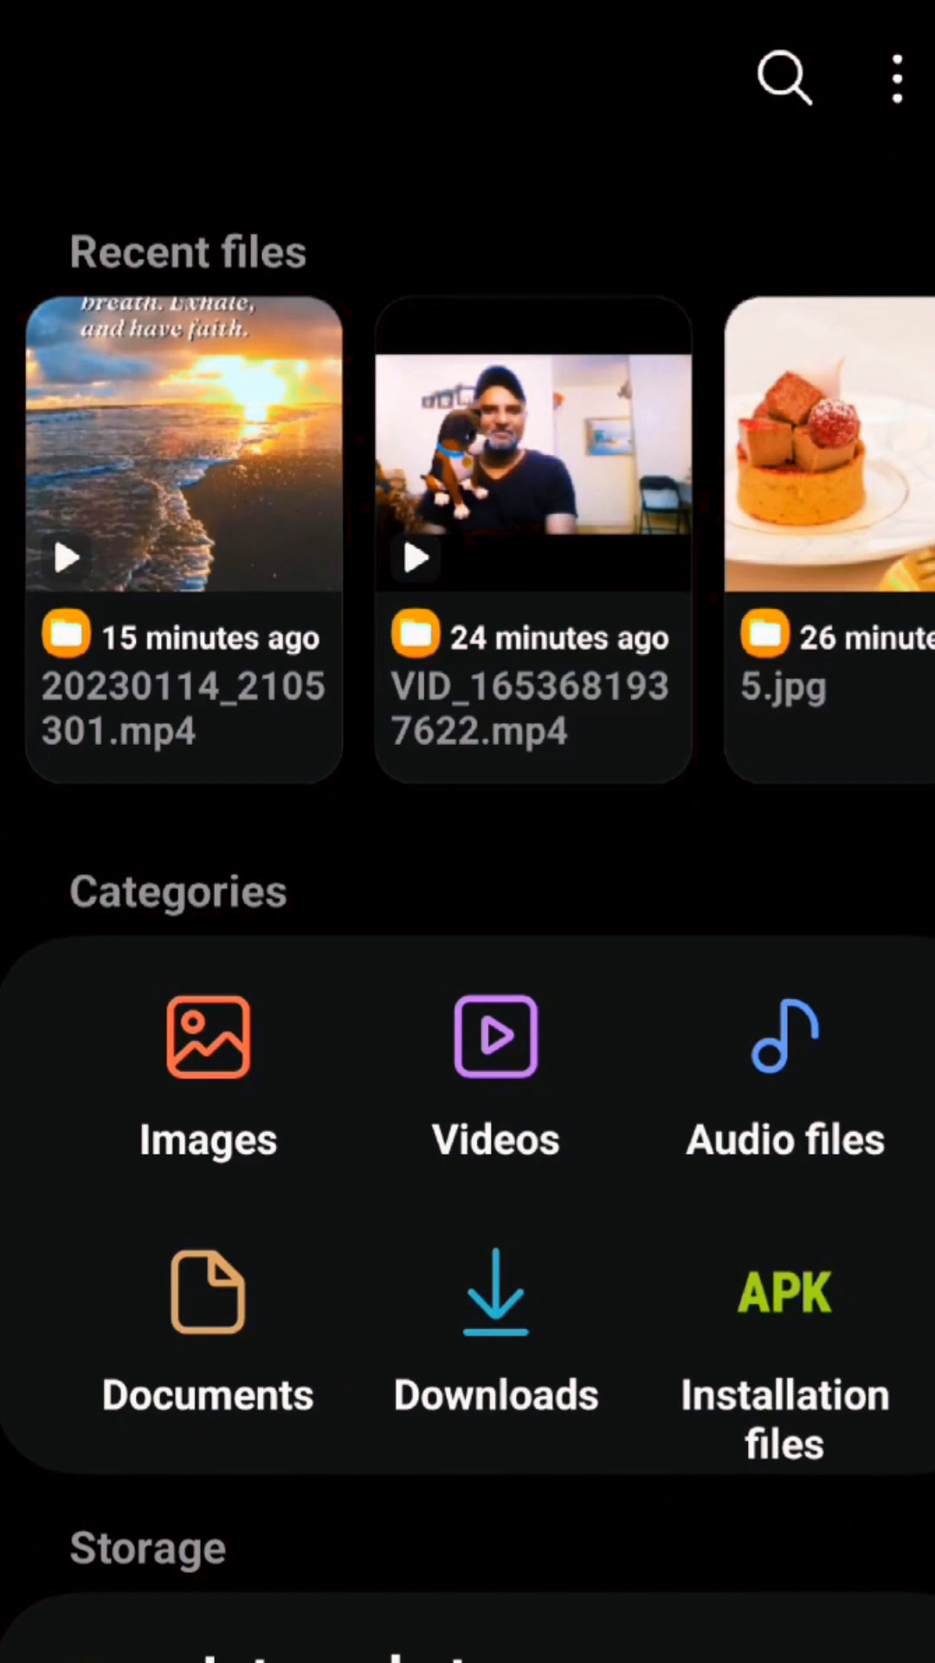
# - Go into Internal storage and show its options menu
pyautogui.scroll(-3)
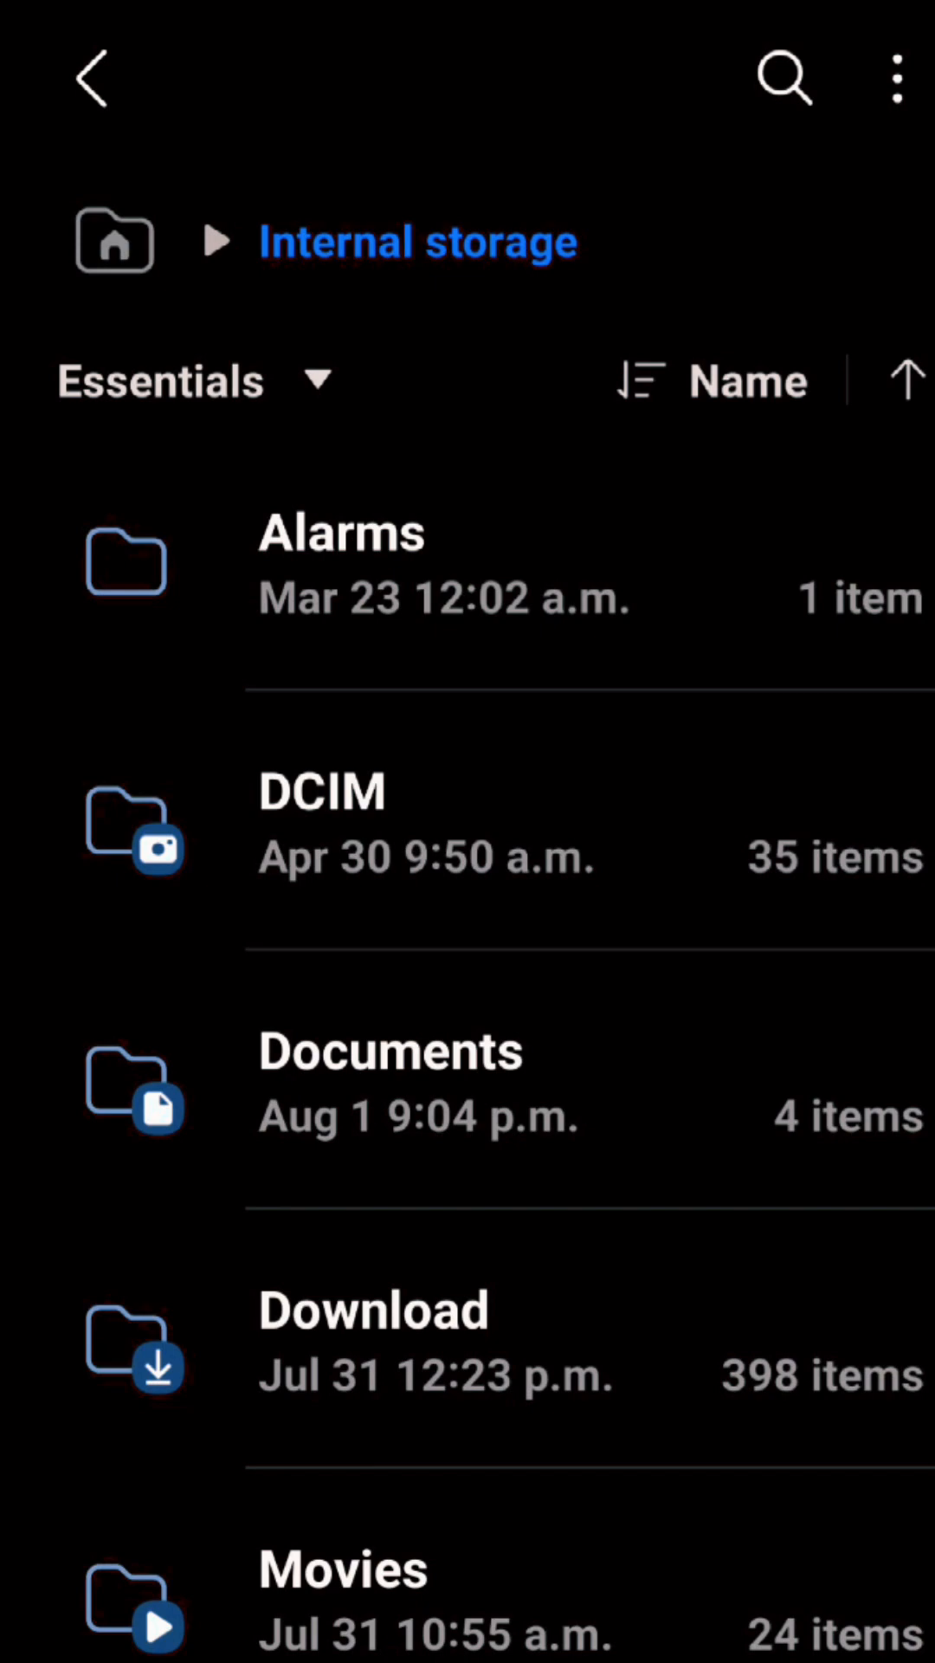
pyautogui.click(897, 78)
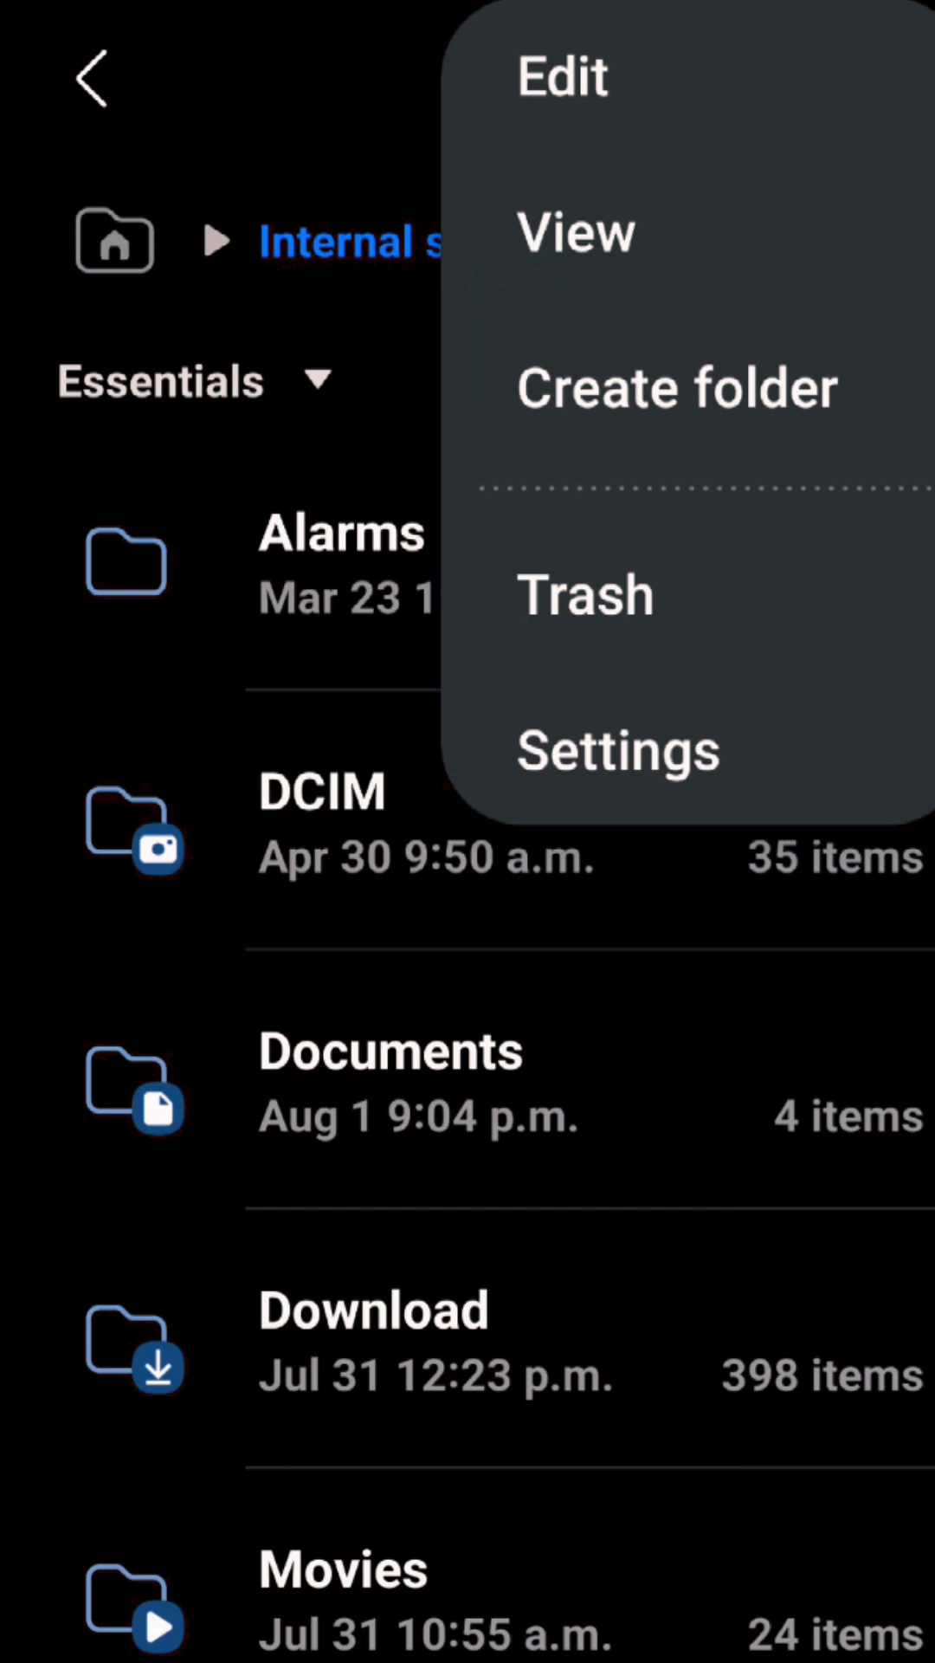
# - Create a new folder named 'Personal' in Internal storage
pyautogui.click(677, 386)
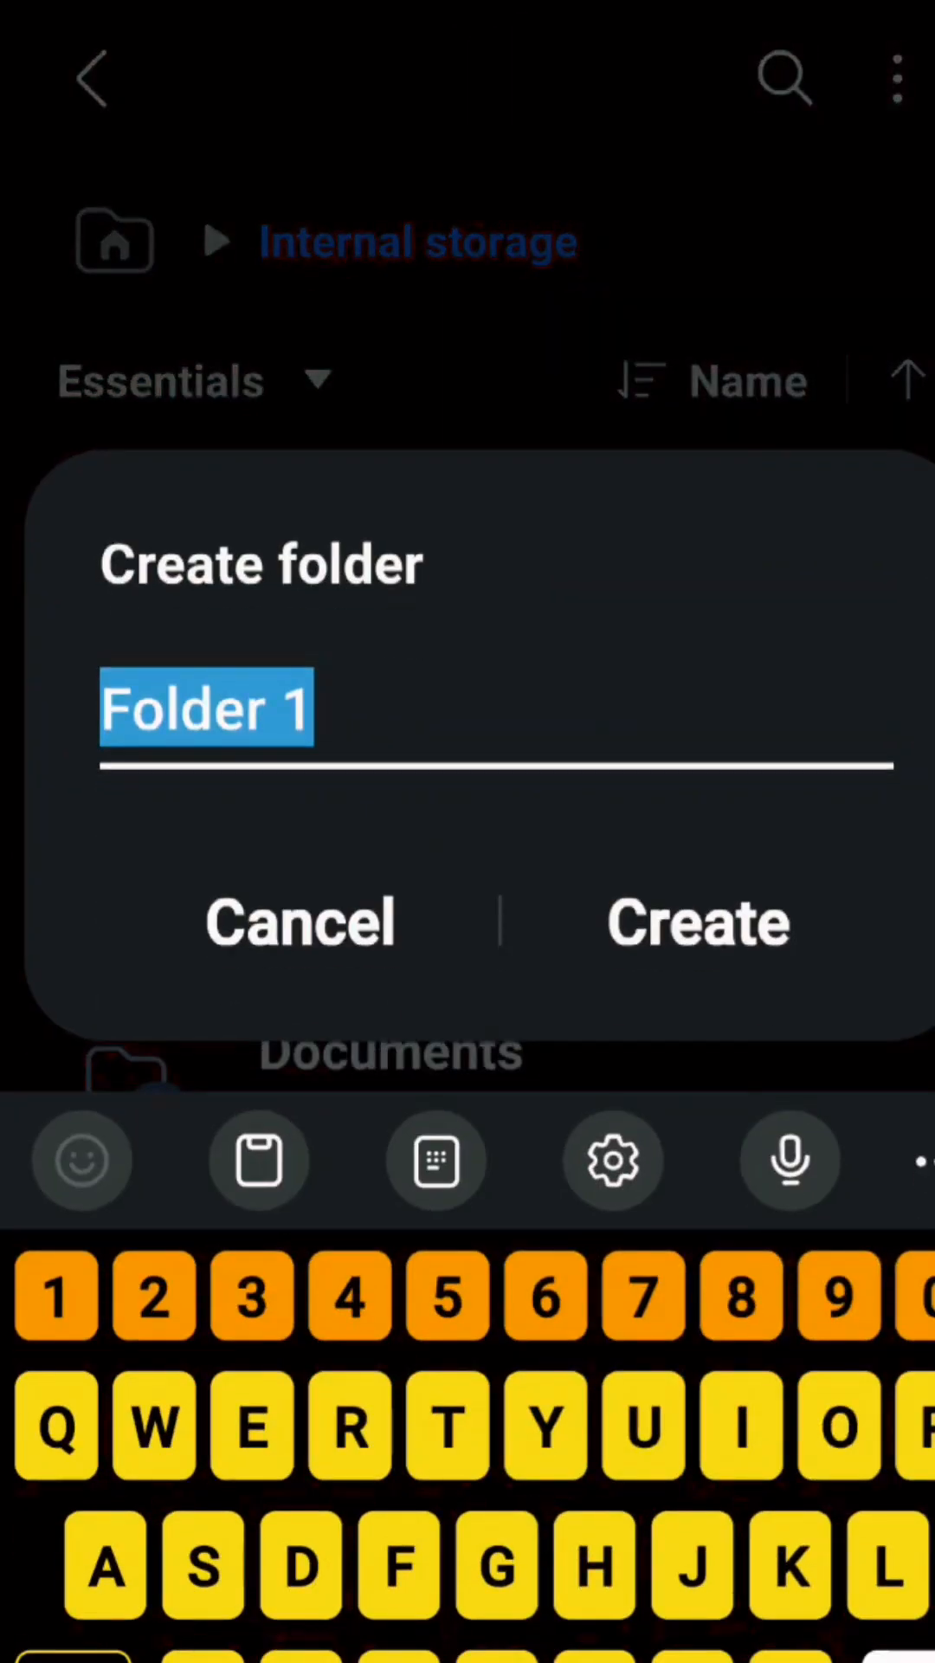
pyautogui.write('Pers')
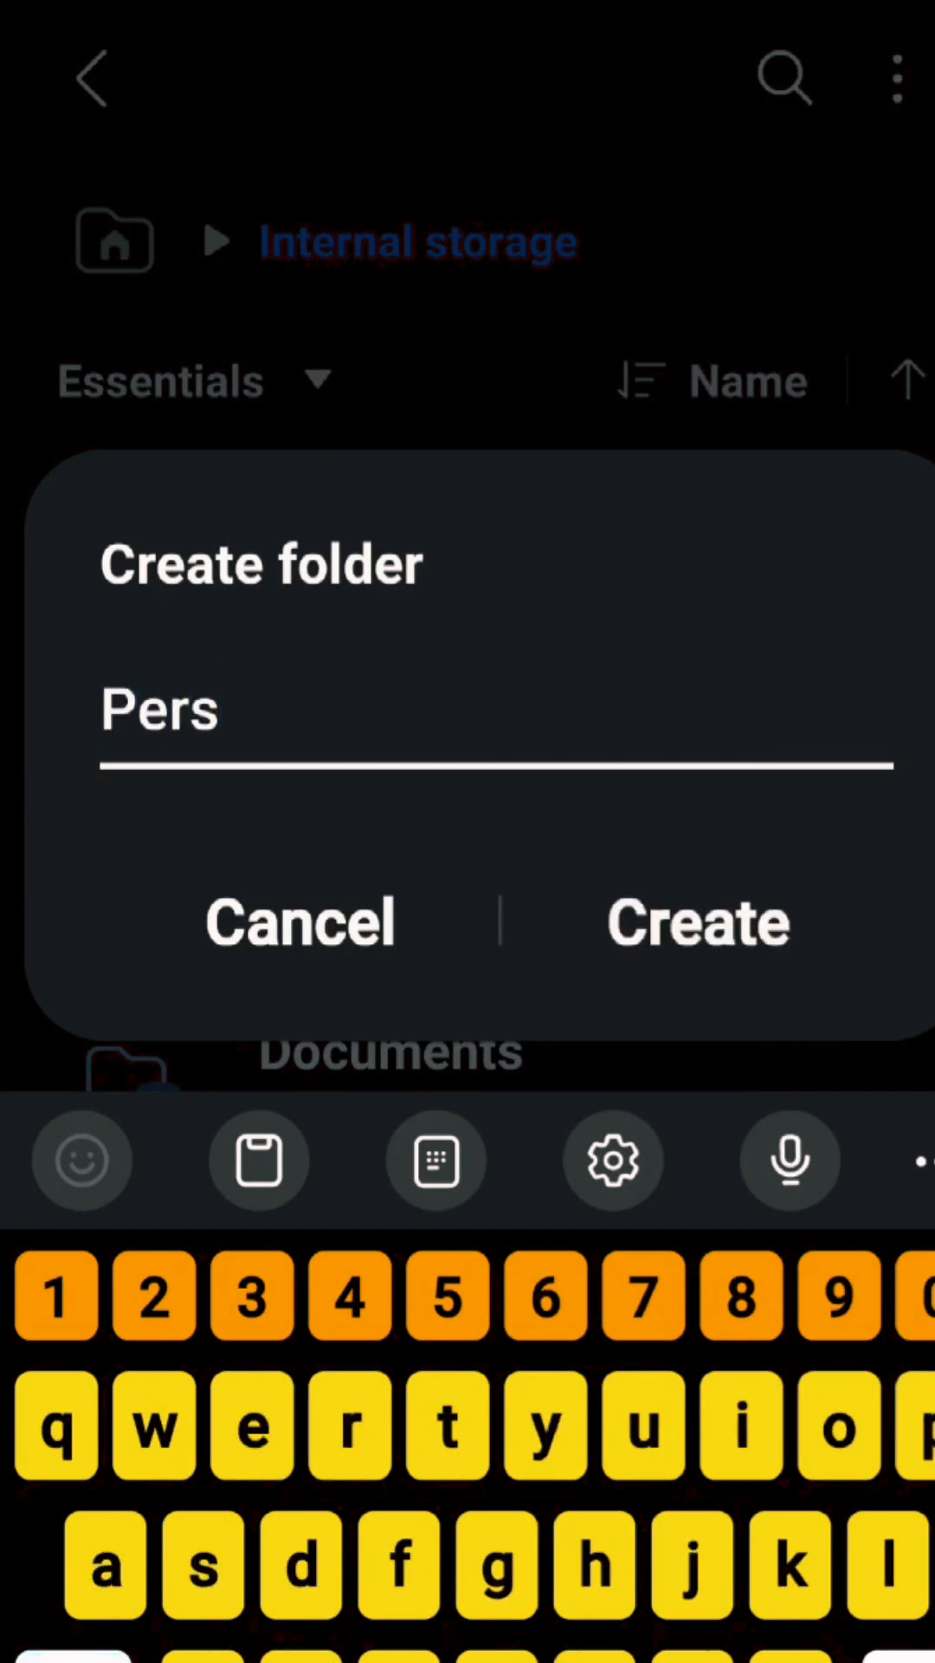
pyautogui.write('ona')
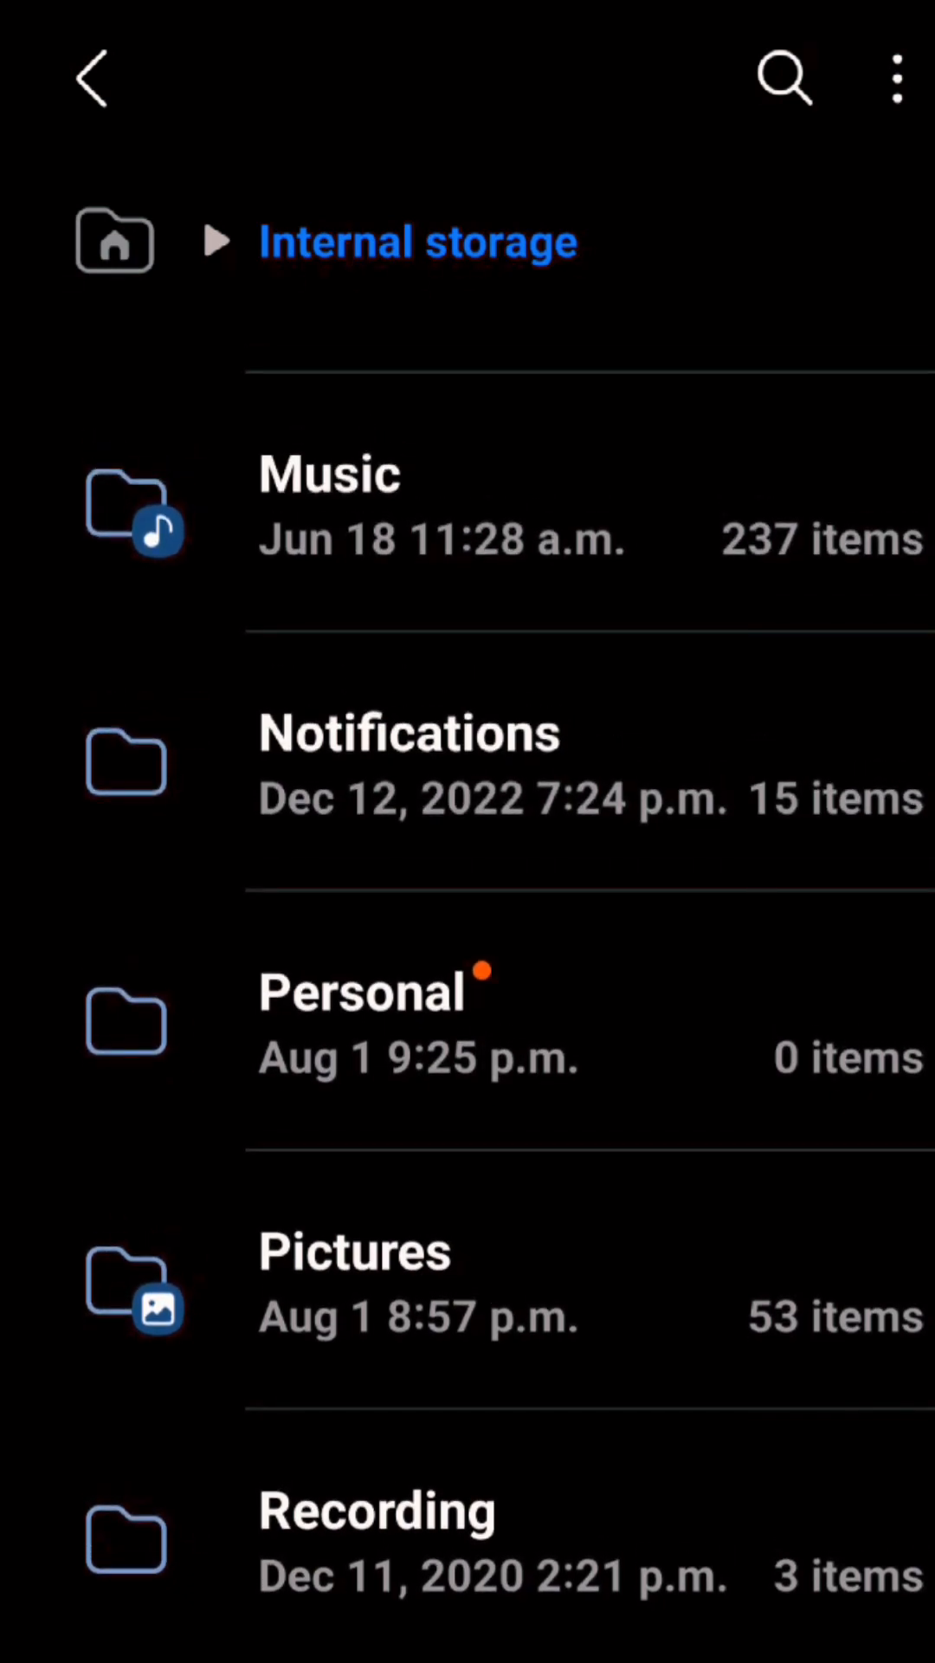
# - Browse into Movies and then its inshot folder to list the InShot videos
pyautogui.scroll(-3)
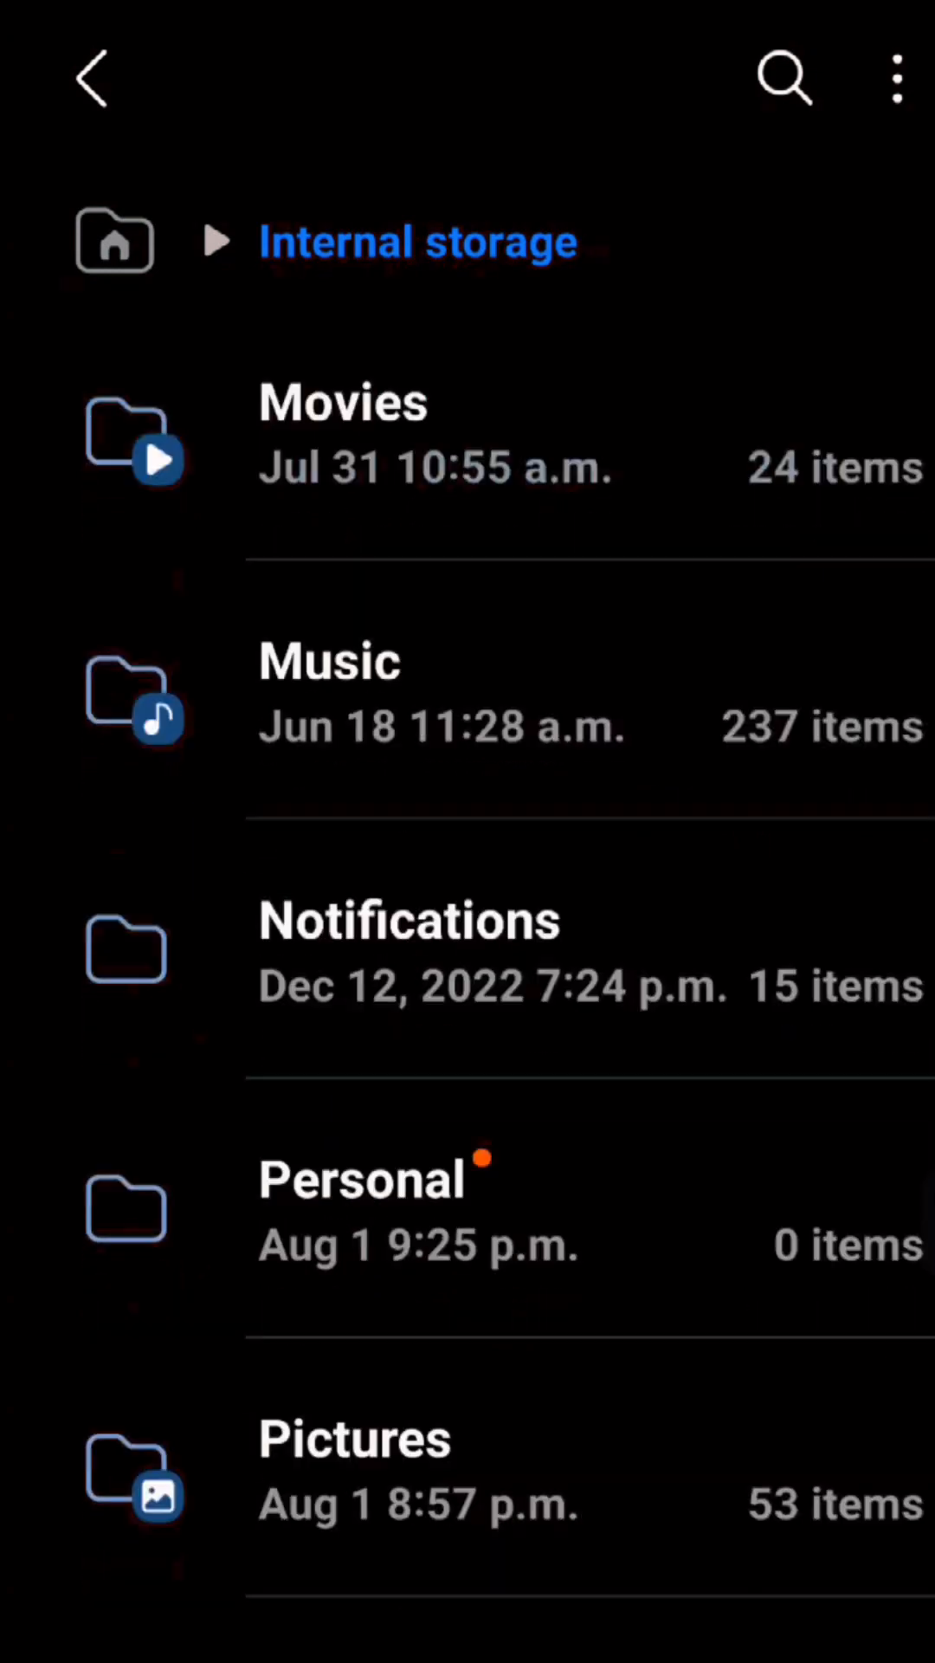
pyautogui.scroll(-3)
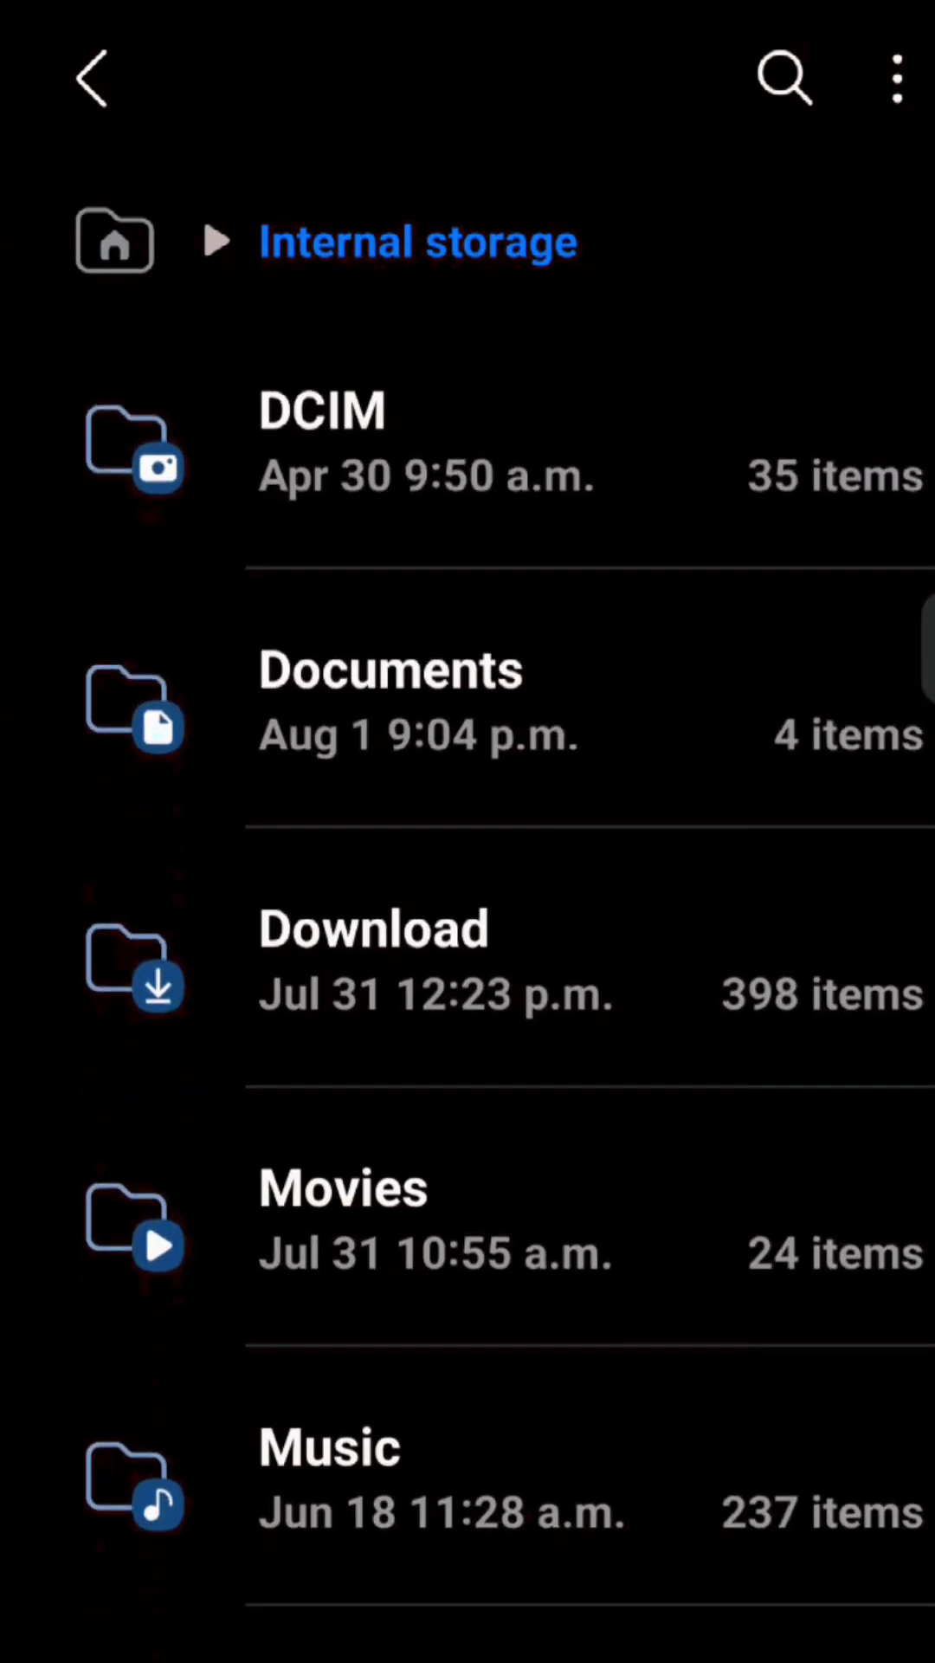
pyautogui.scroll(-3)
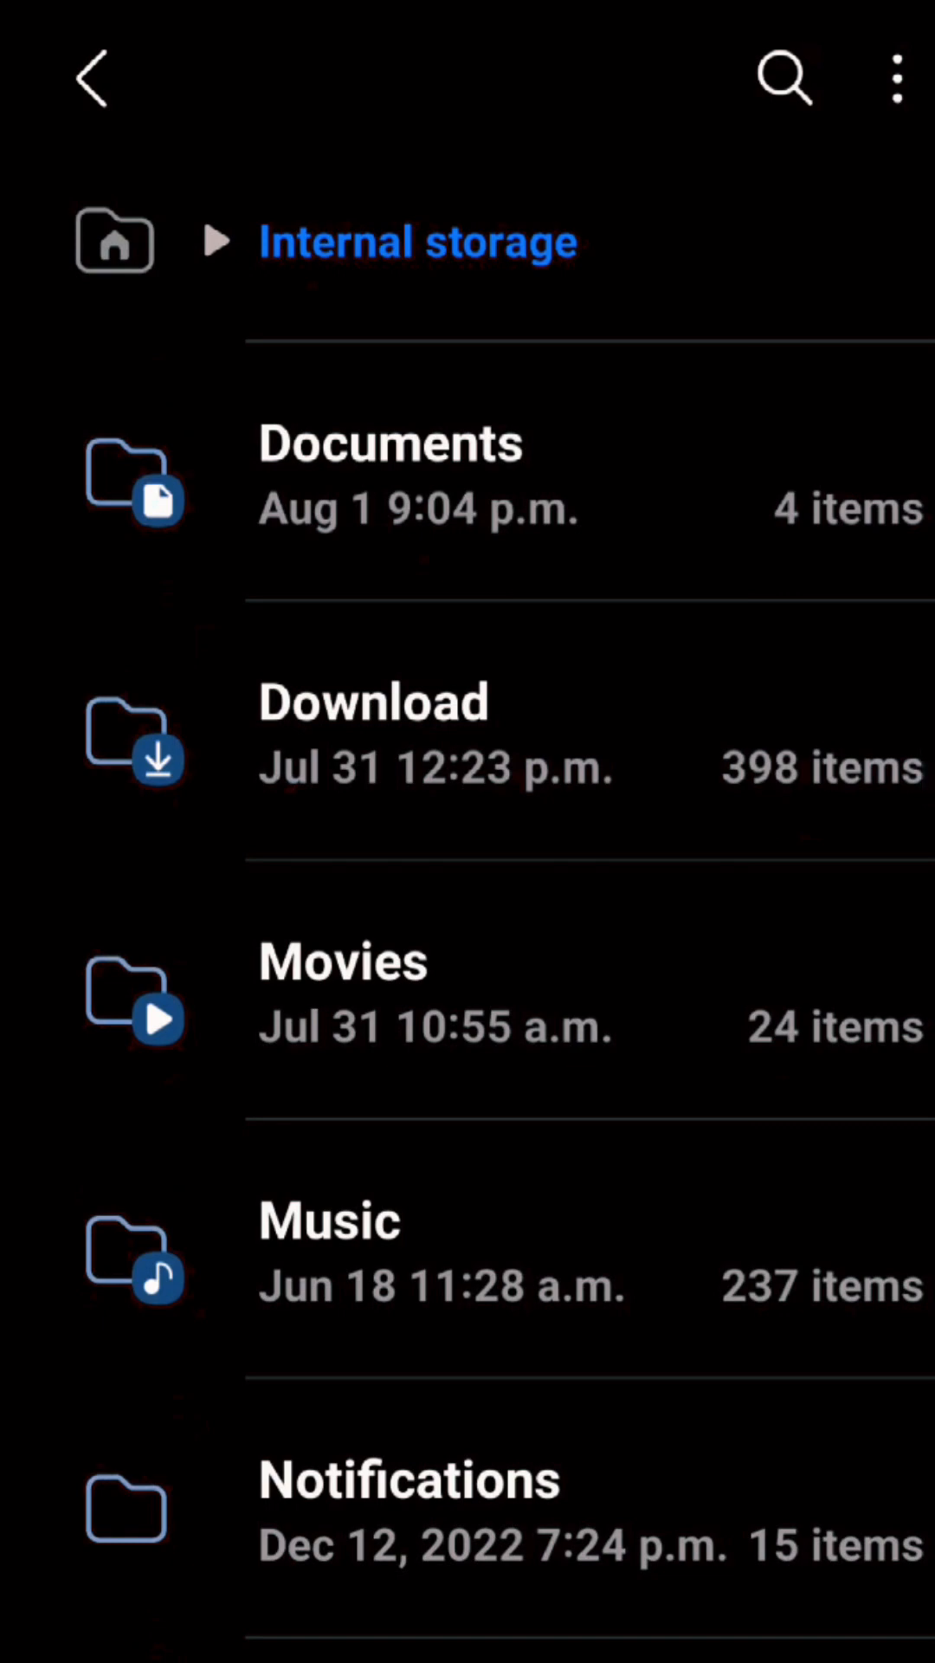
pyautogui.click(343, 997)
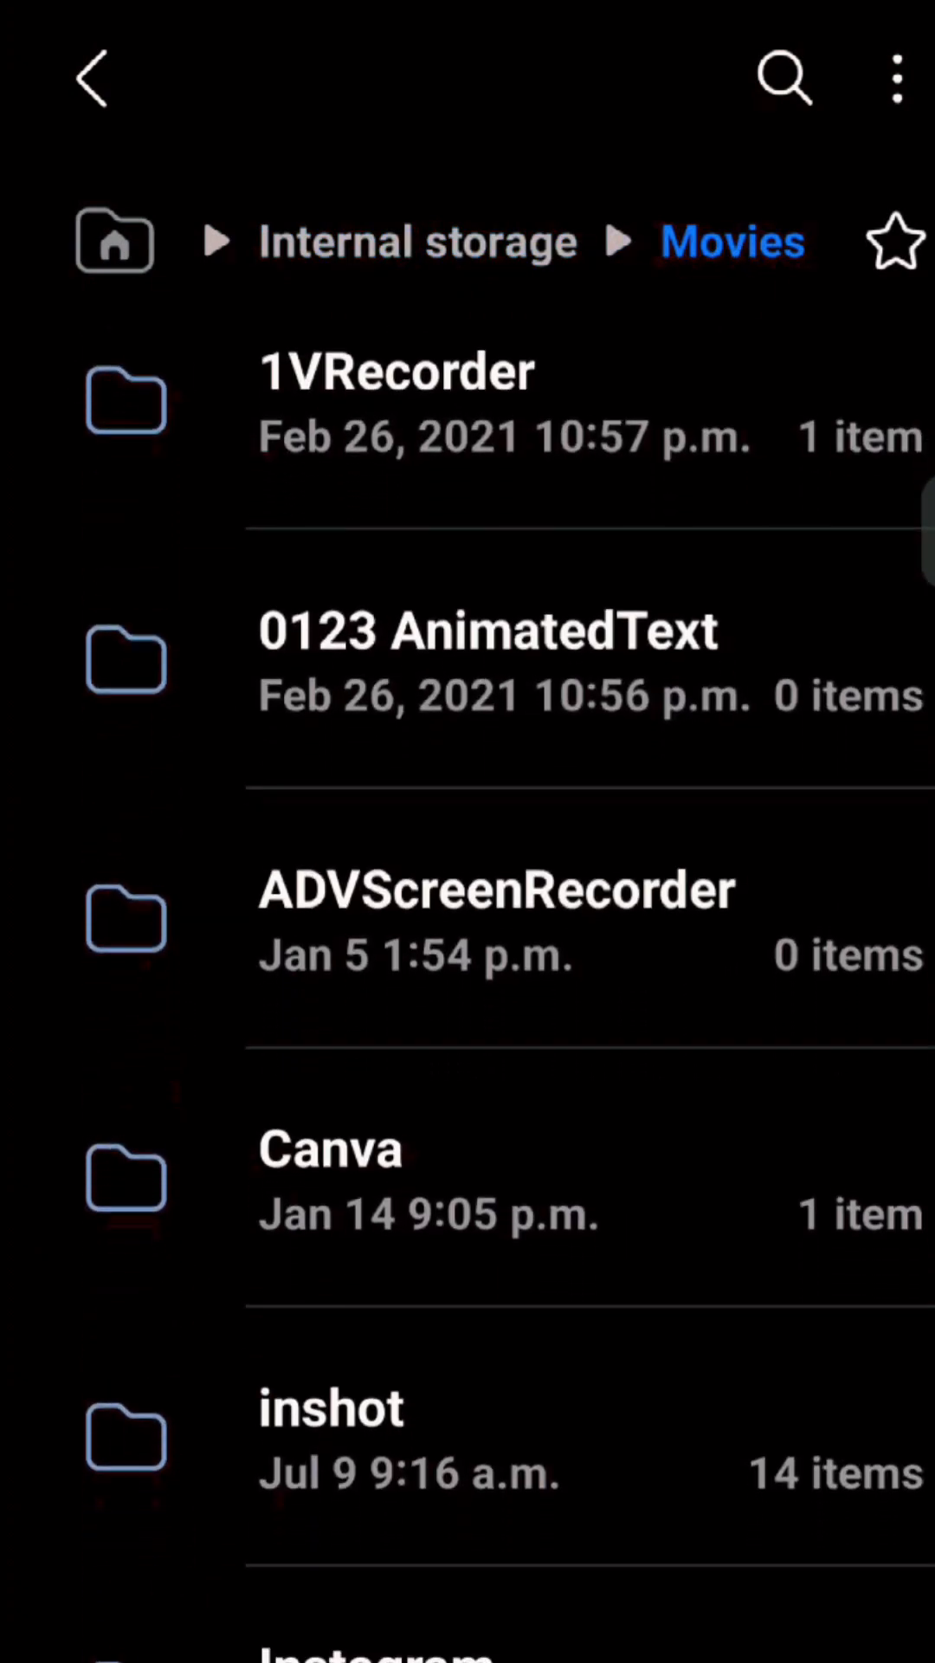
pyautogui.scroll(-3)
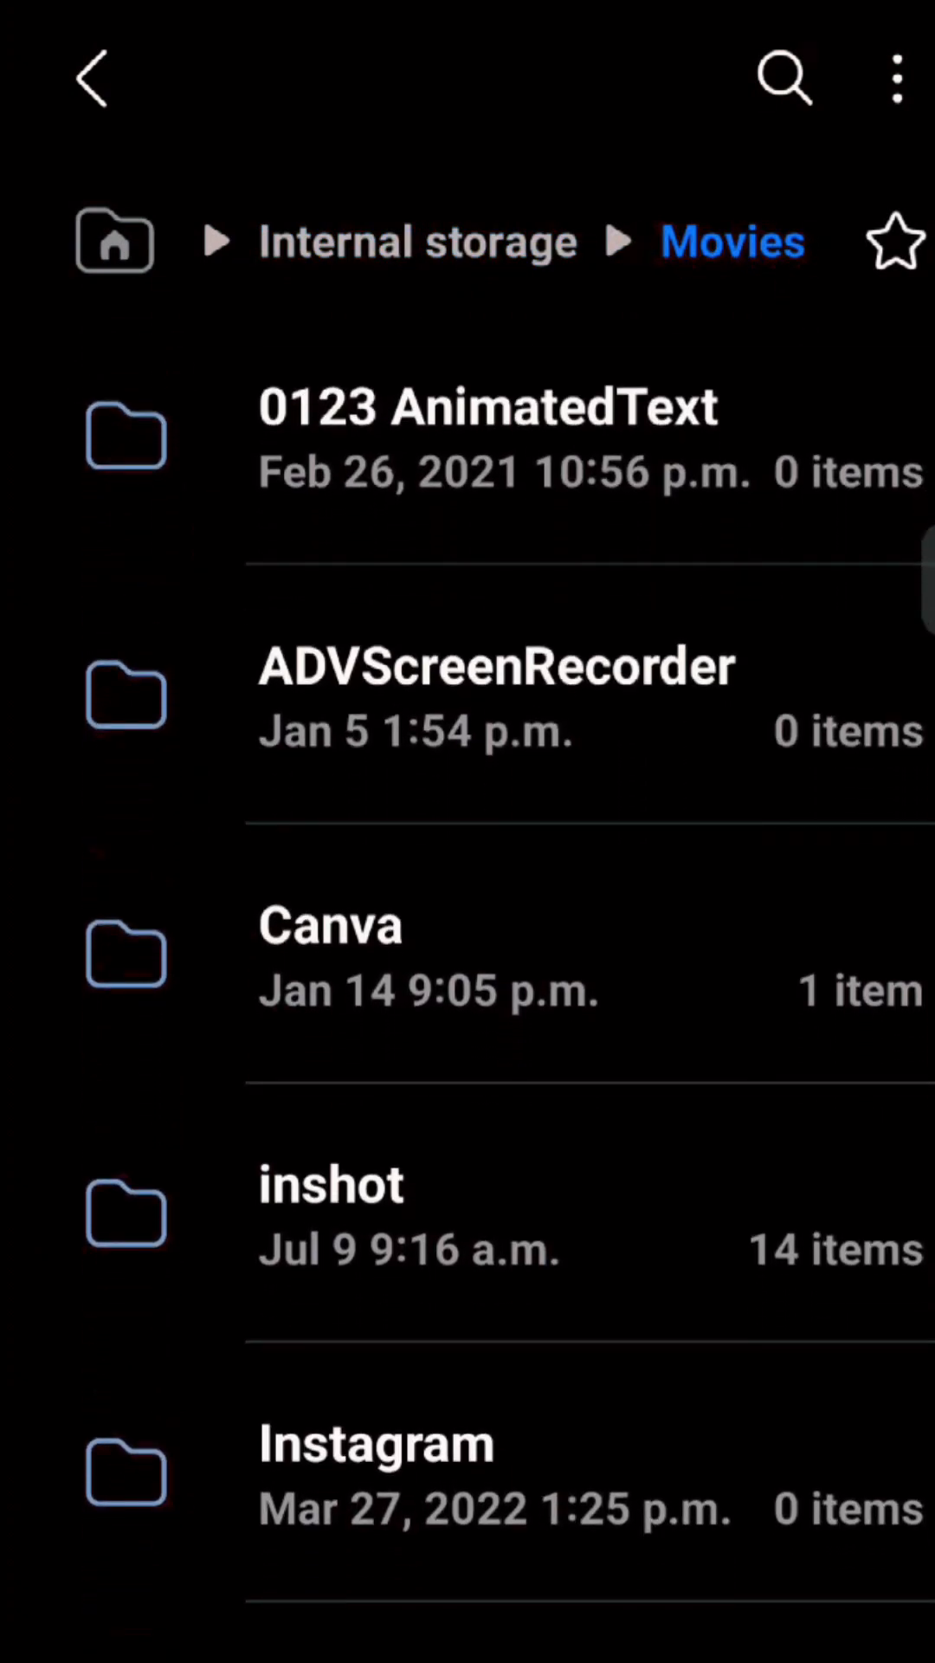
pyautogui.click(329, 1185)
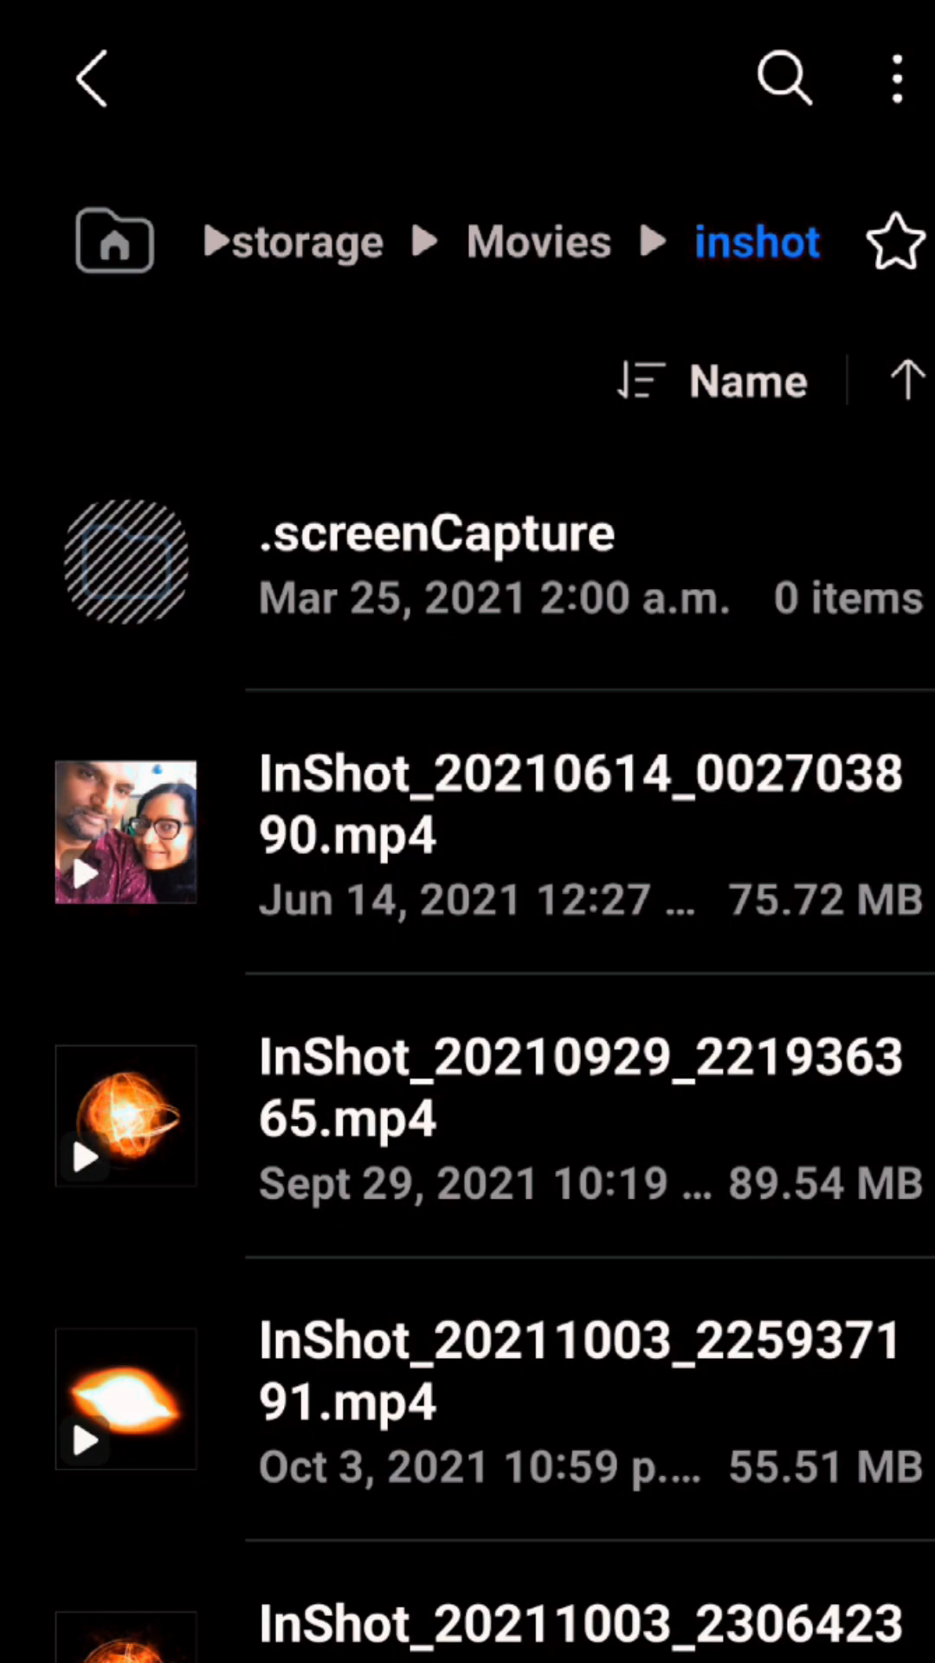
# - Select one InShot video to copy and head back toward Internal storage
pyautogui.scroll(-3)
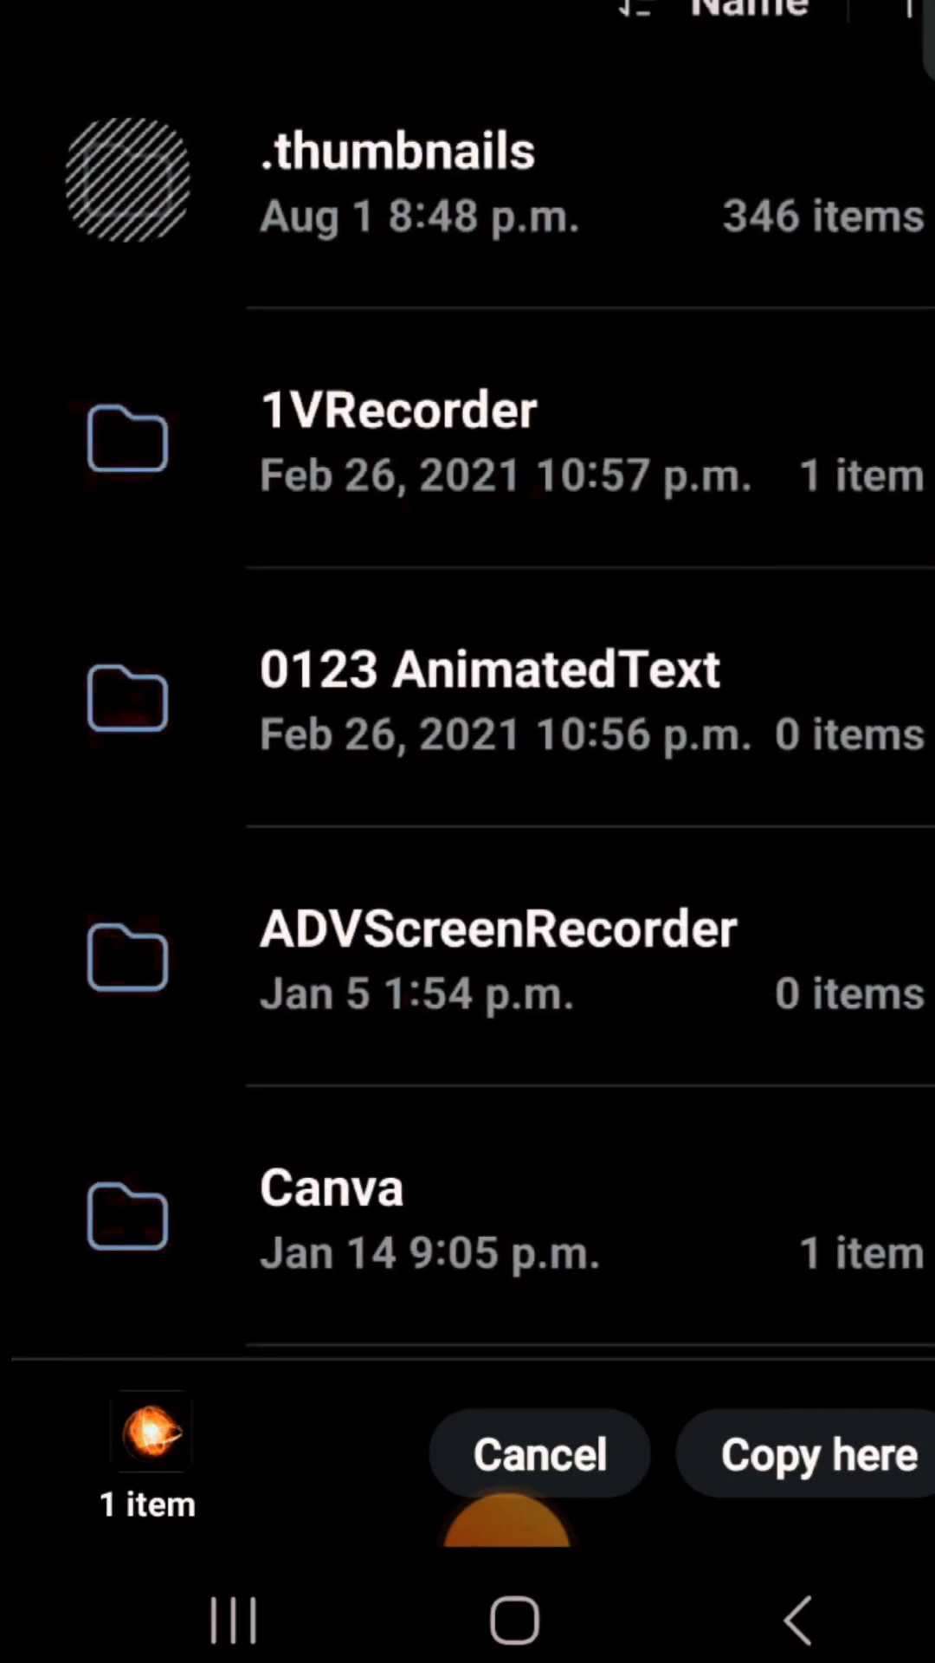
# - Locate the Personal folder and copy the held InShot video into it
pyautogui.scroll(-3)
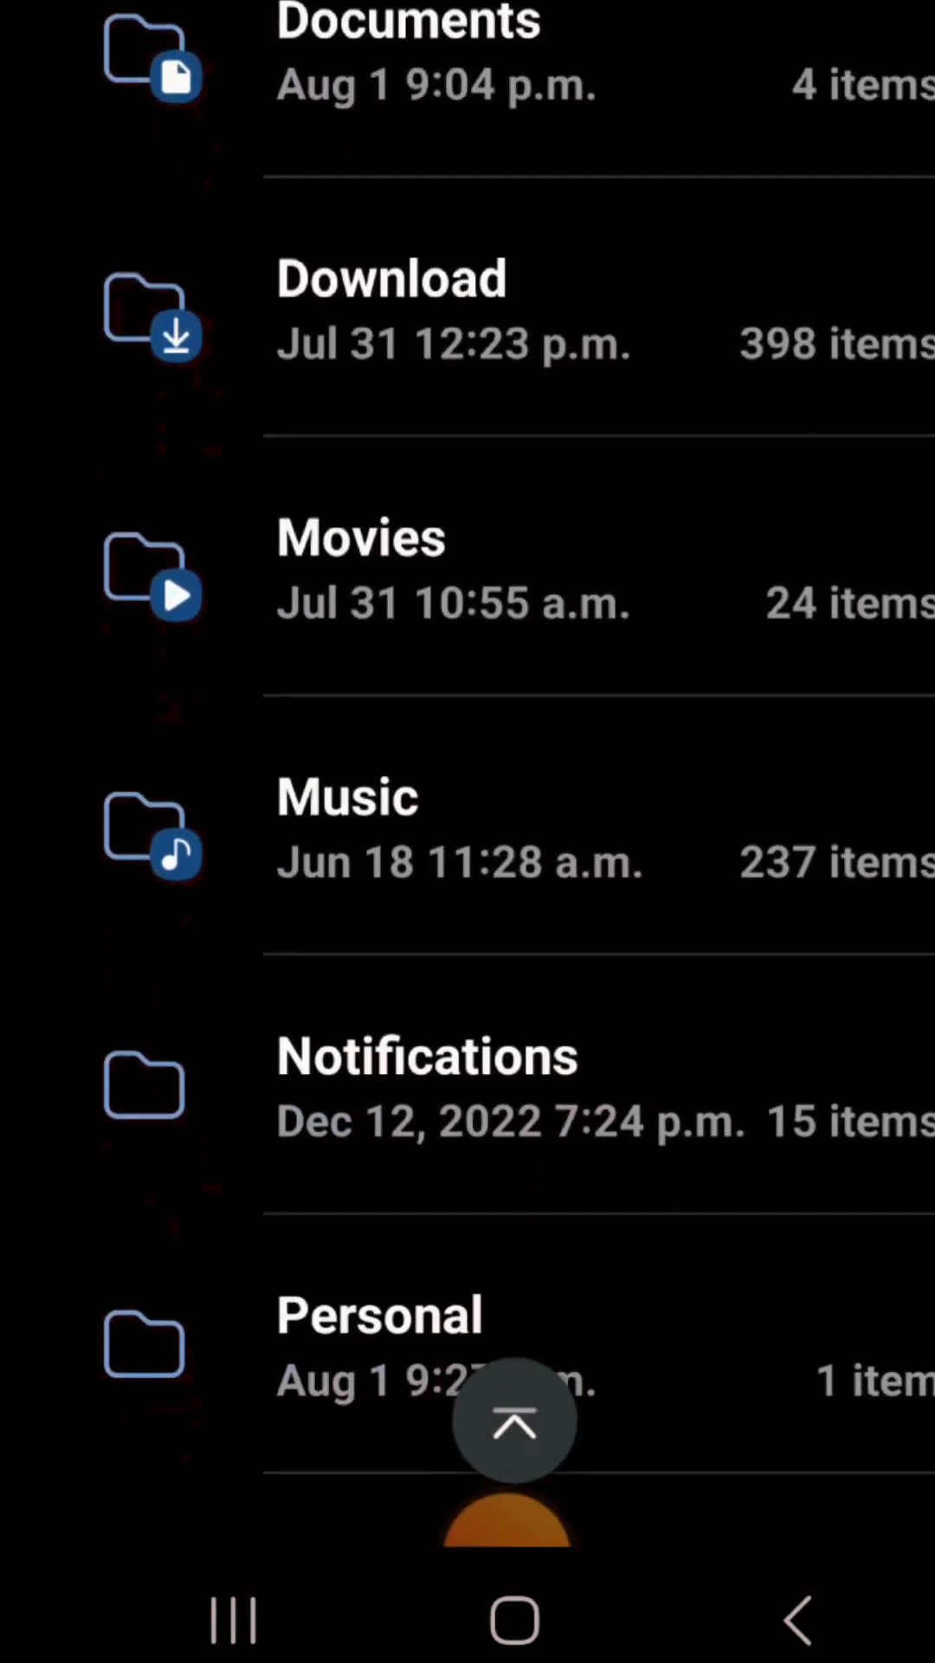
pyautogui.scroll(-3)
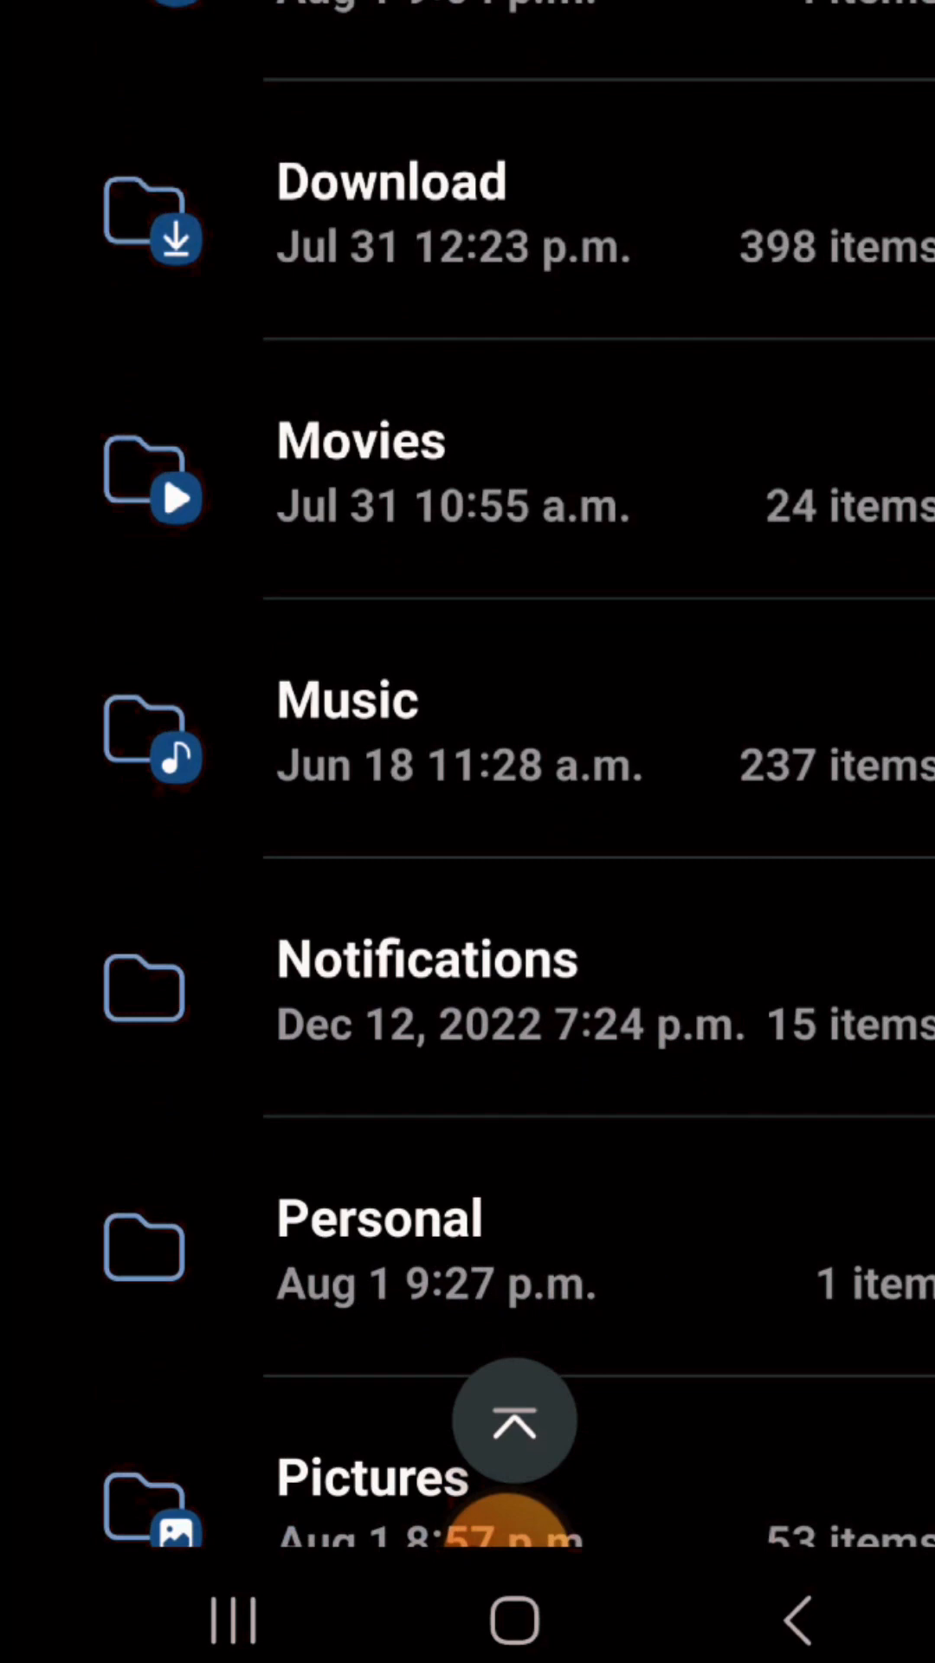